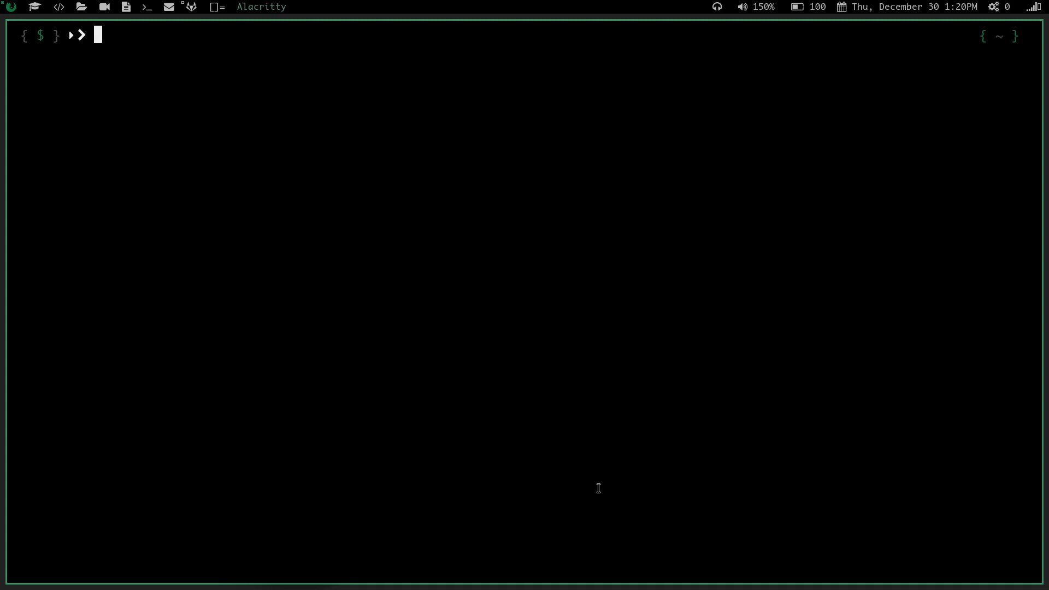
# - Run man xbps, which reports no manual entry for xbps, and recall the command
pyautogui.write('man lsd')
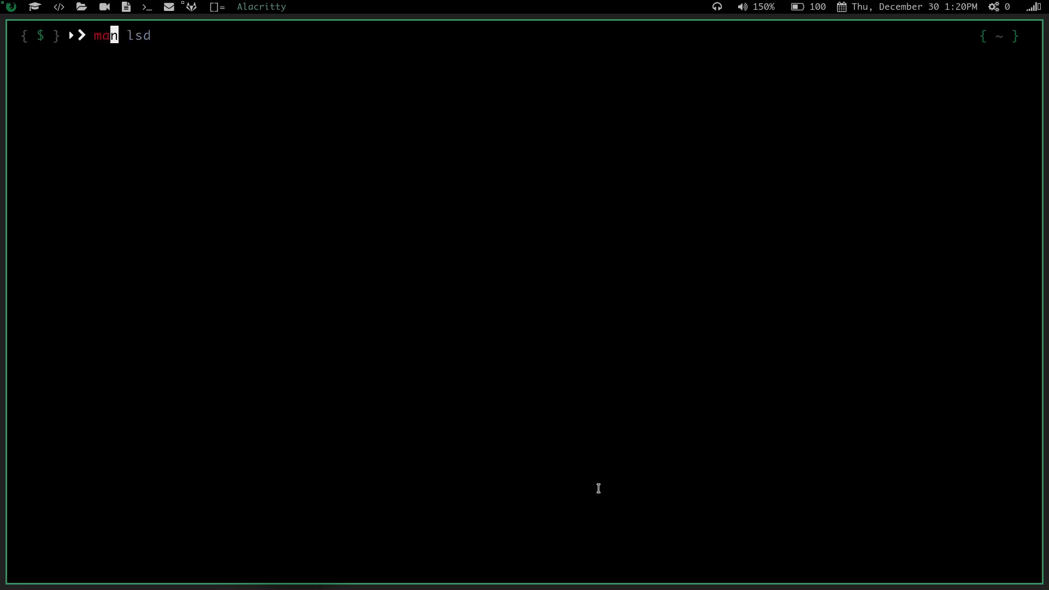
pyautogui.write('pacman')
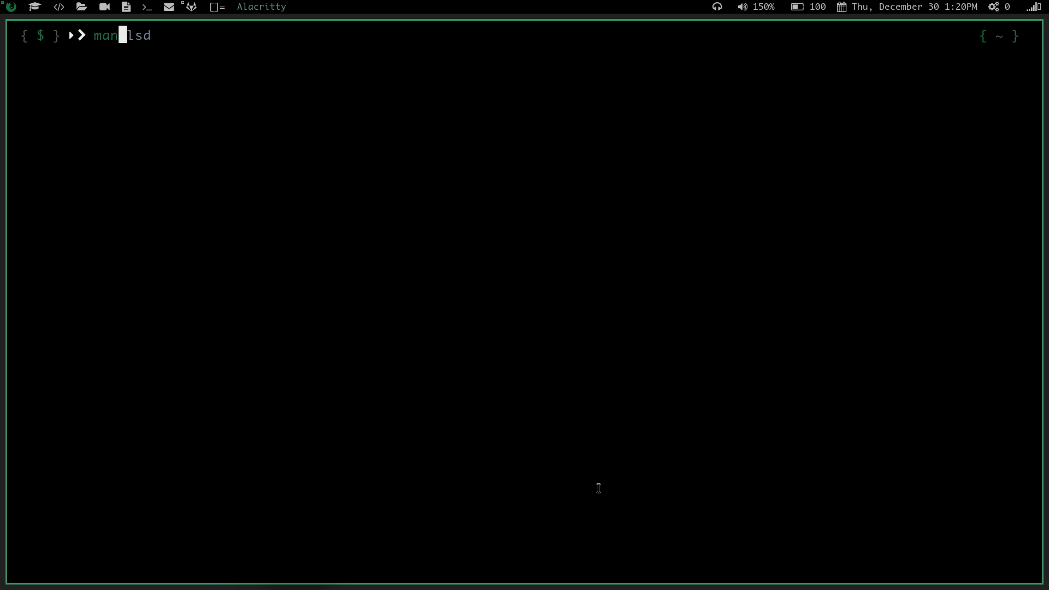
pyautogui.write('xbps-remove')
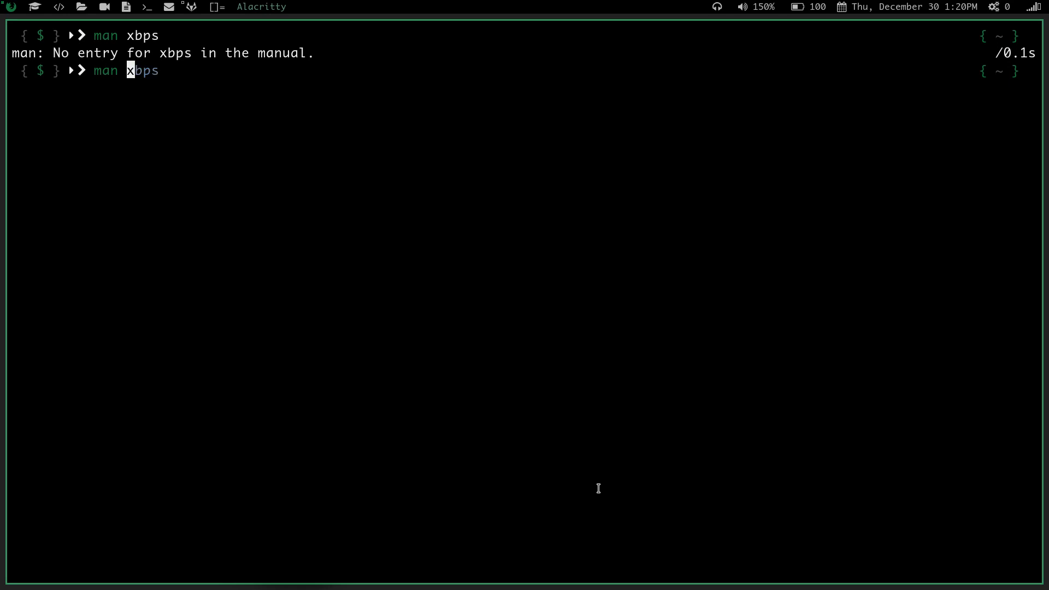
# - Open the xbps-install manual page, read it, and quit back to the prompt
pyautogui.write('-install')
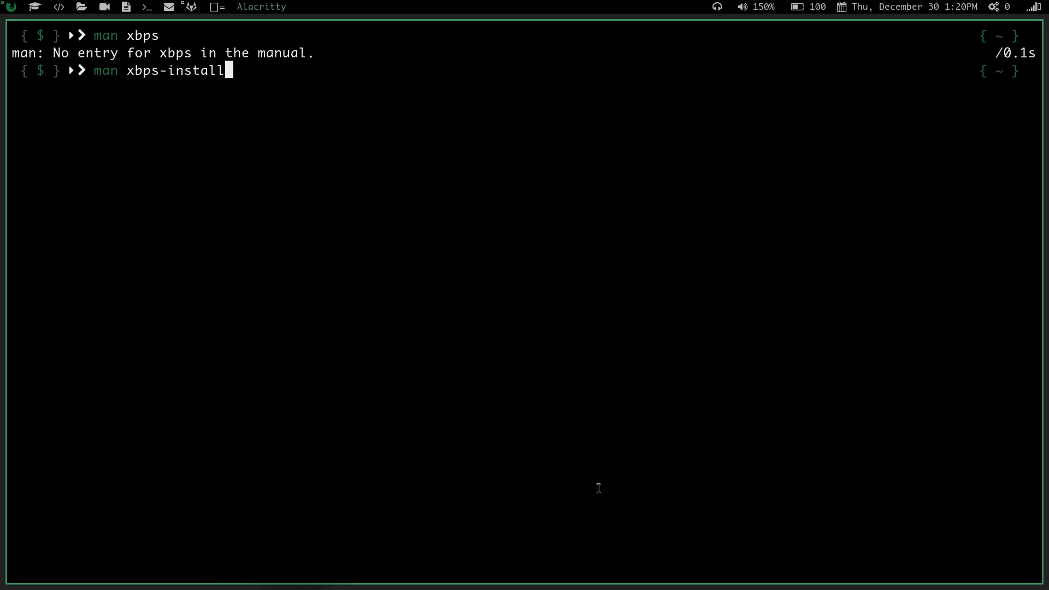
pyautogui.press('Return')
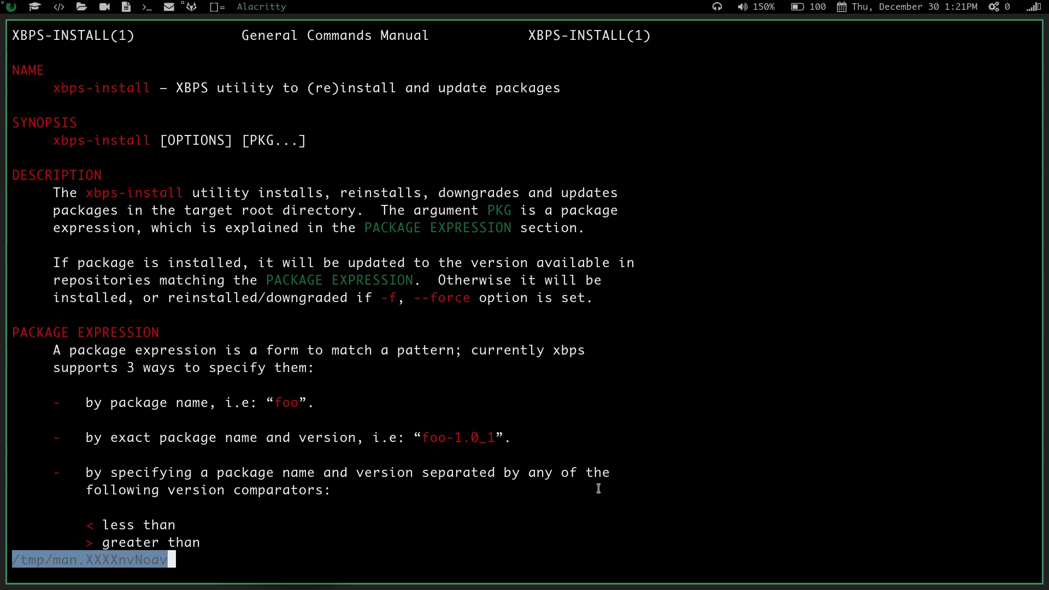
pyautogui.press('q')
pyautogui.write('man xbps-insta')
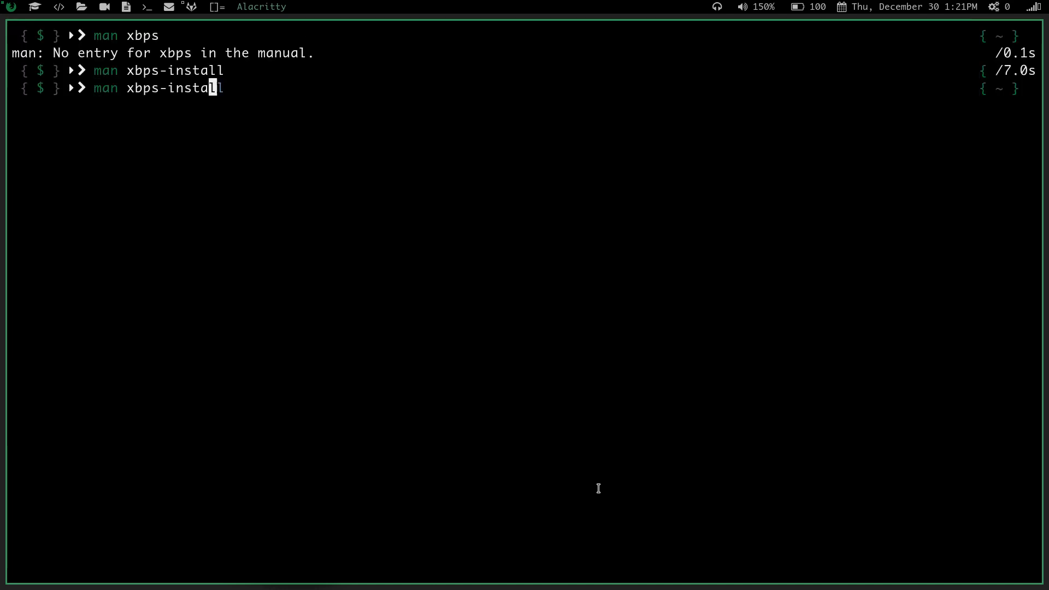
# - Open and close the xbps-query manual page, then clear the terminal screen
pyautogui.write('query')
pyautogui.write('man xbps-')
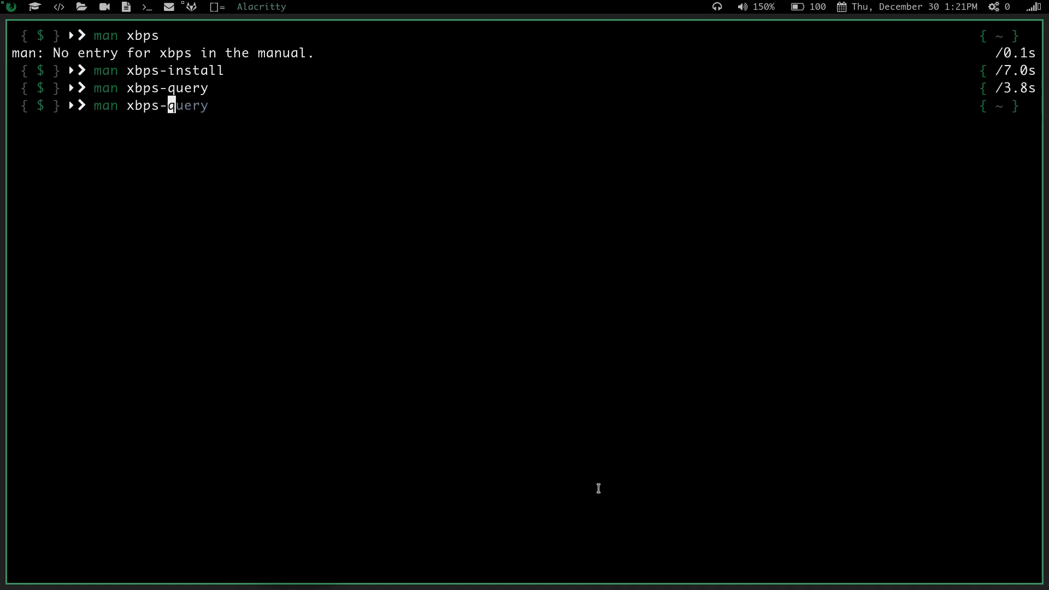
pyautogui.write('reno')
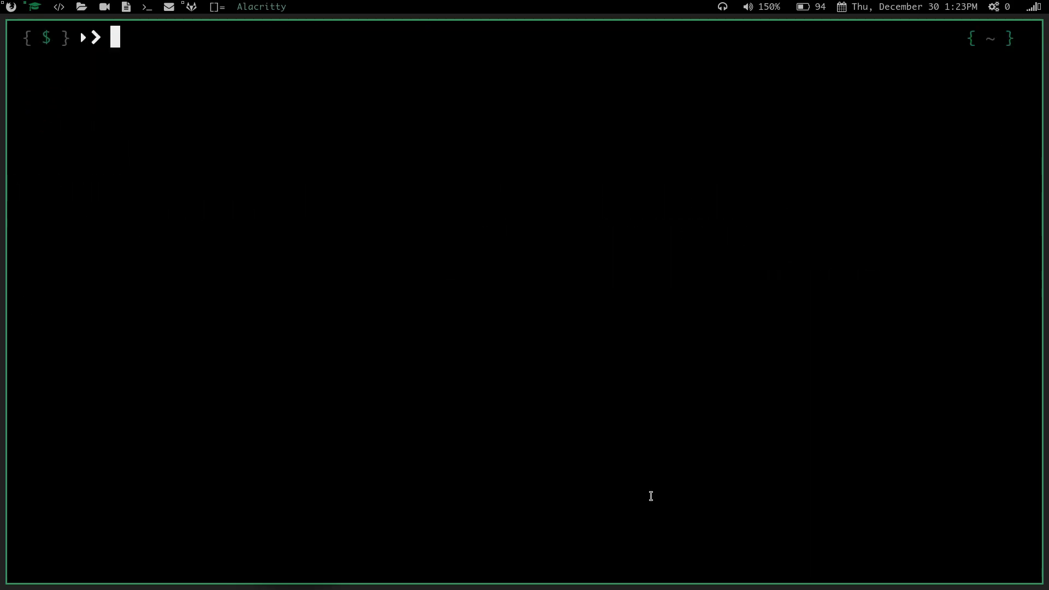
pyautogui.write('cd /usr/share/lxappearance')
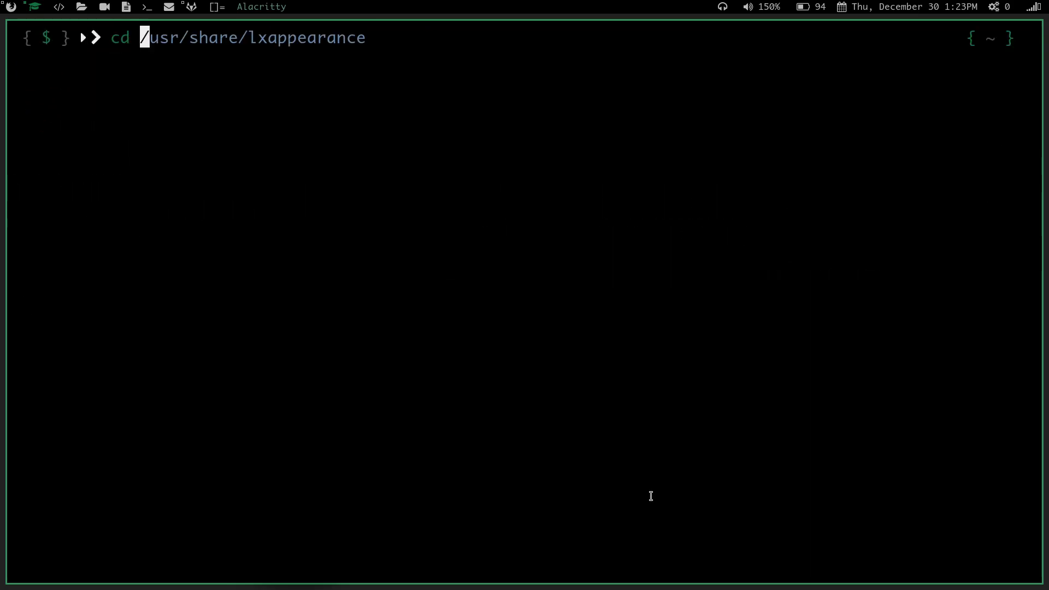
pyautogui.write('.loac')
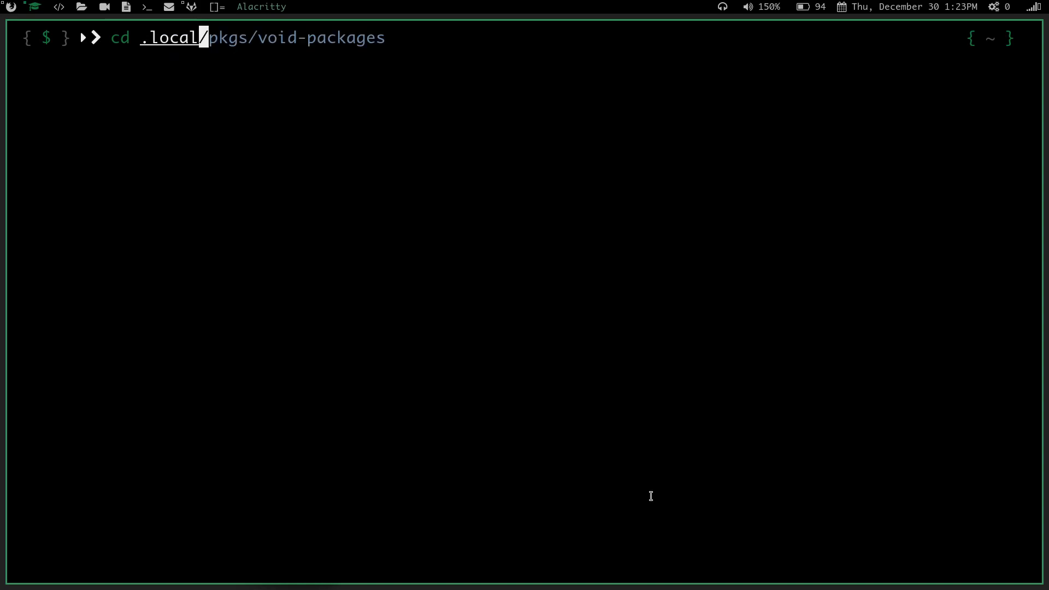
pyautogui.write('scripts')
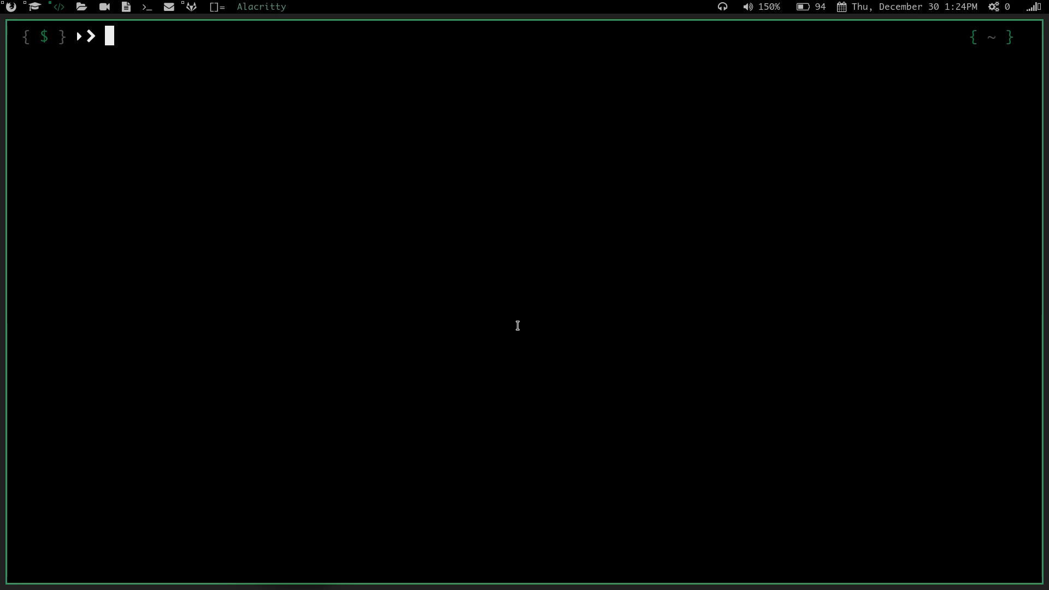
# - Open ~/.local/scripts/vspi, the void-packages build-and-install script, in Vim
pyautogui.write('./install.sh')
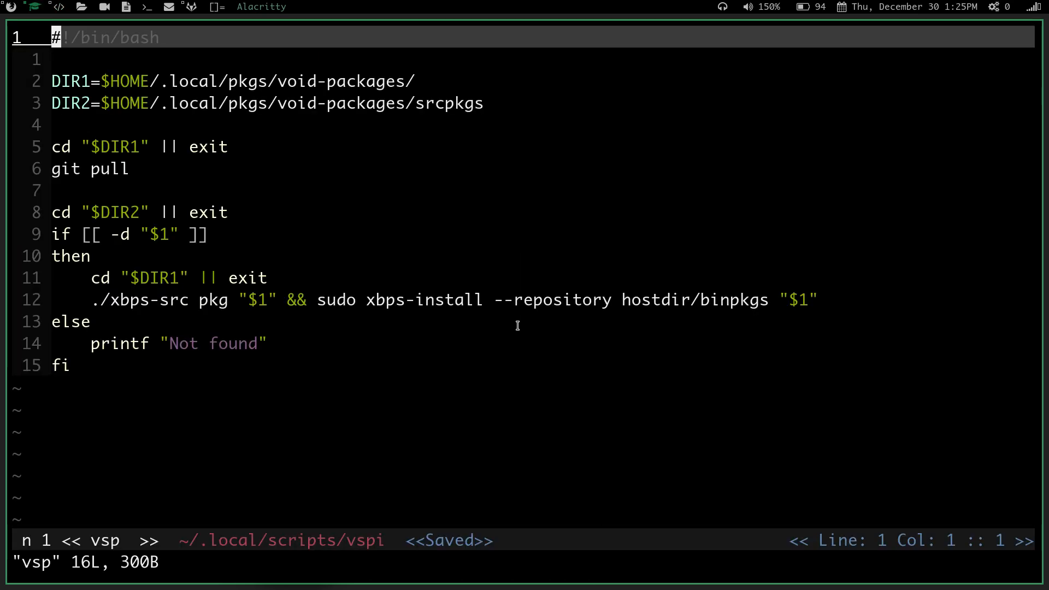
pyautogui.moveTo(275, 259)
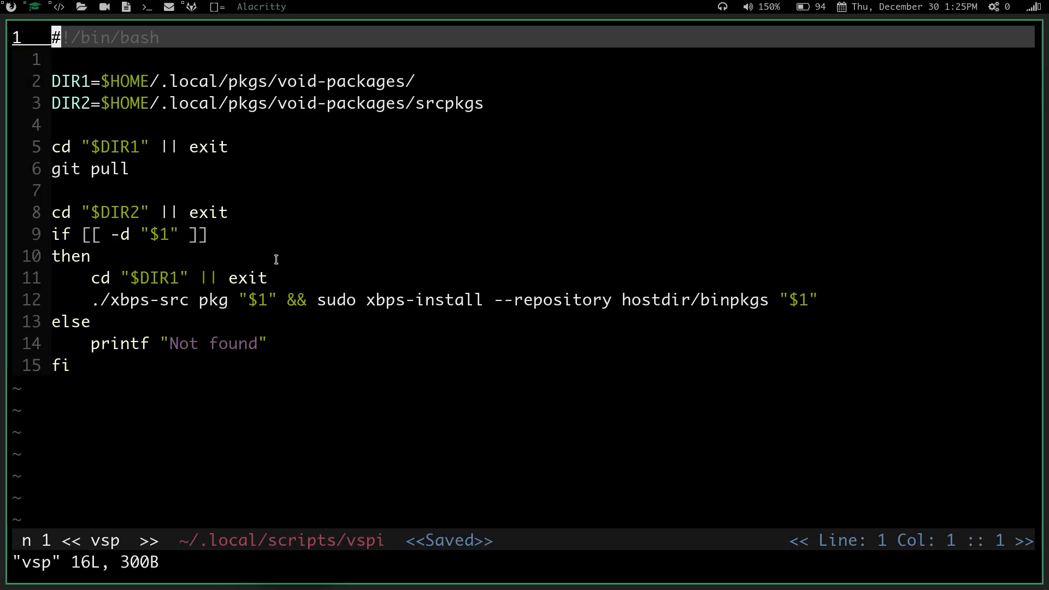